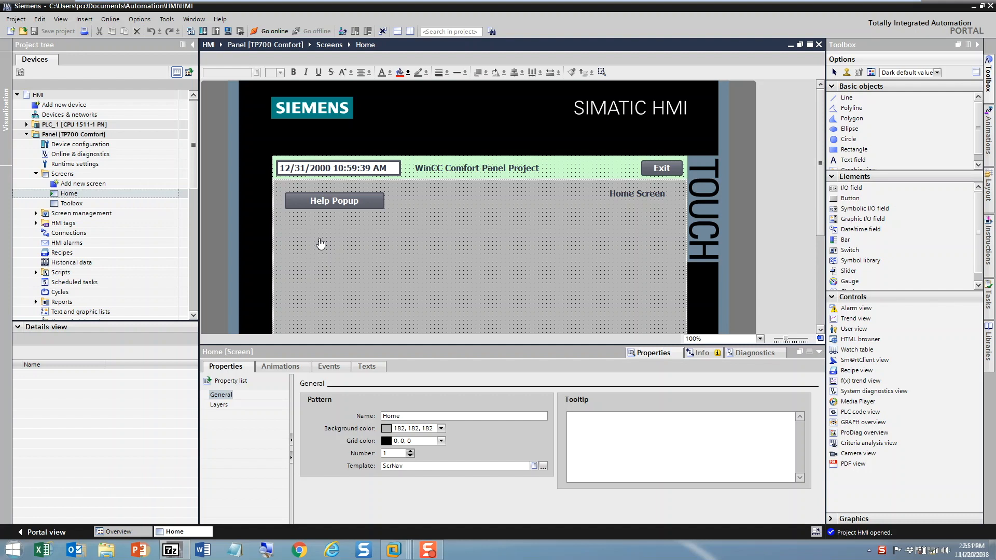
mouse_move(134, 71)
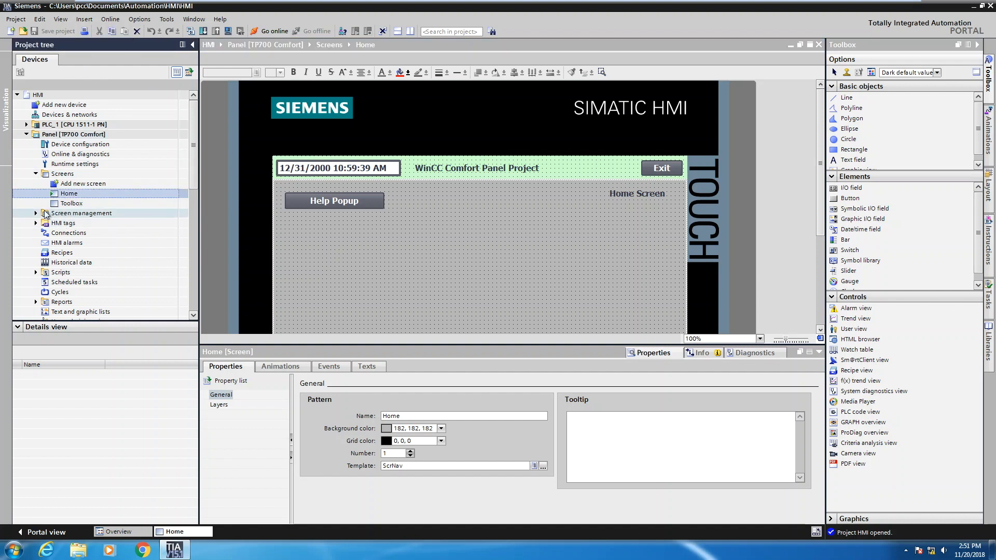
- Expand Screen management and Slide-in screens in the Project tree, then select Slide-in screen left
left_click(81, 213)
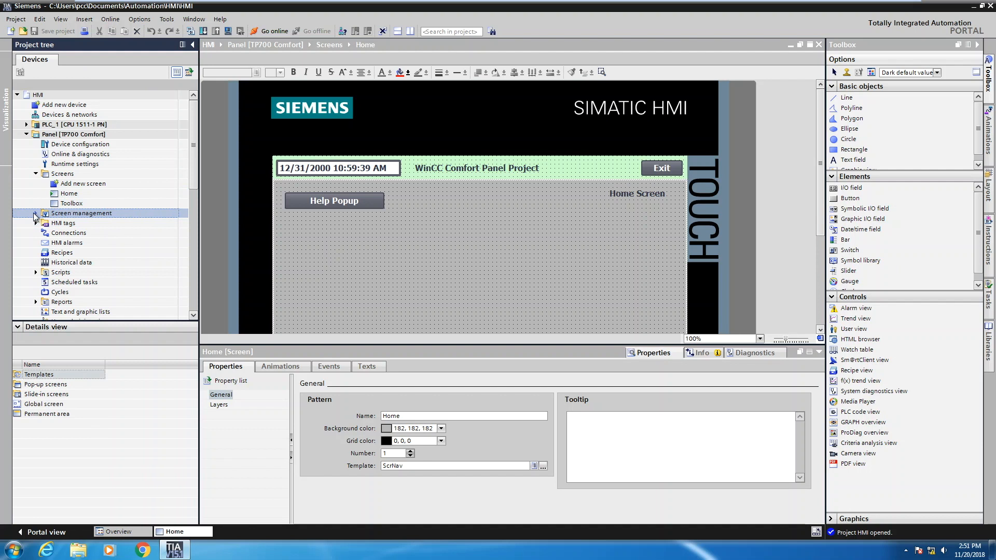
left_click(37, 214)
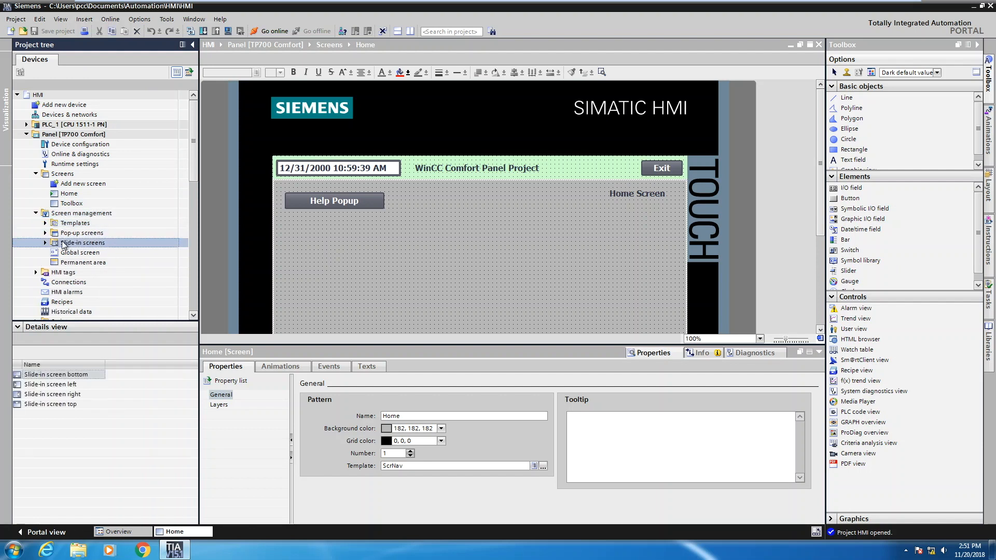
left_click(45, 242)
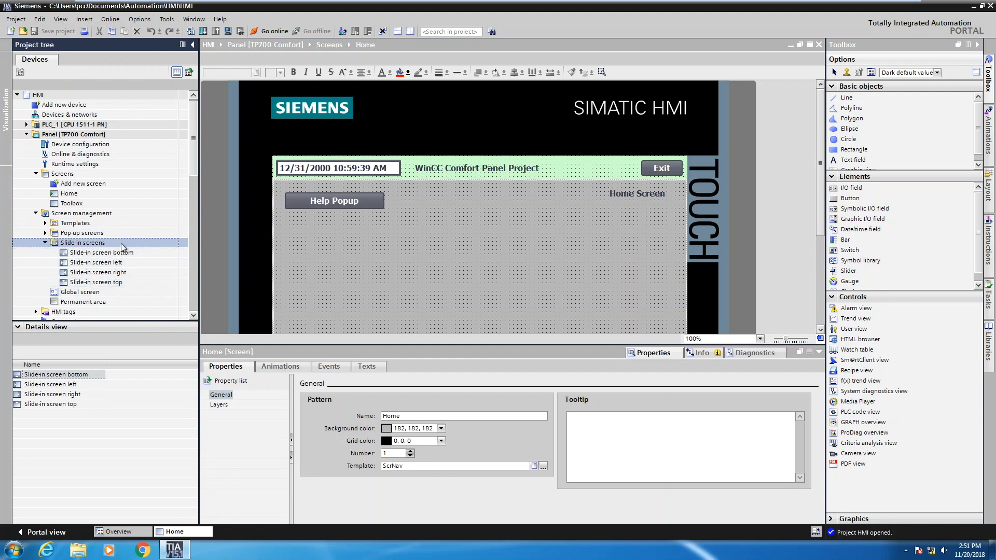
mouse_move(157, 272)
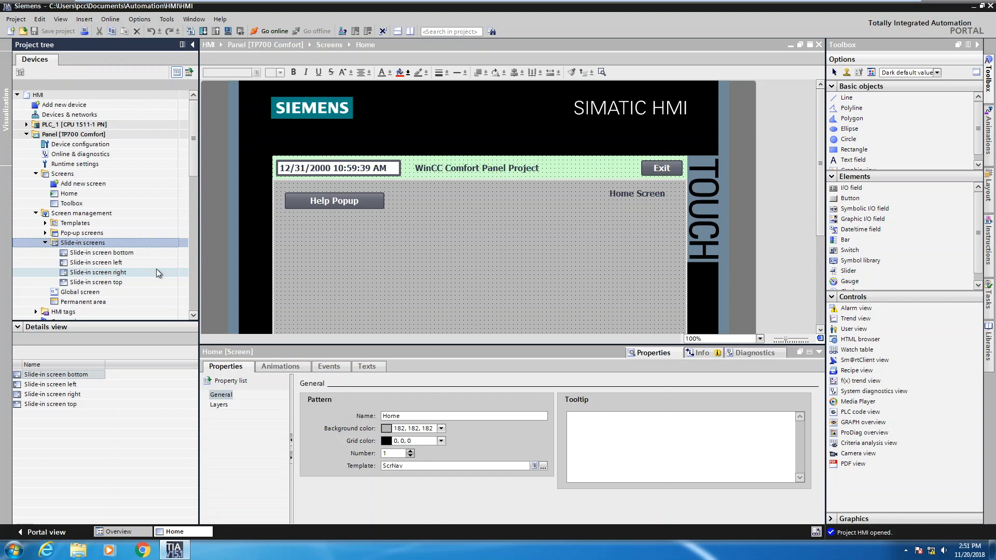
left_click(96, 263)
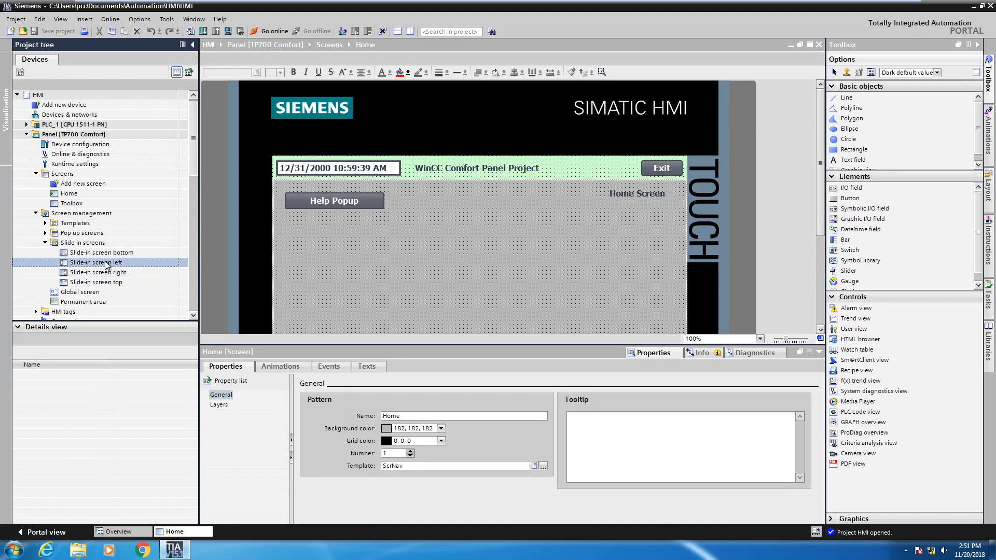
- Open Slide-in screen left, set a light orange (255, 204, 153) background, and enable it
double_click(96, 262)
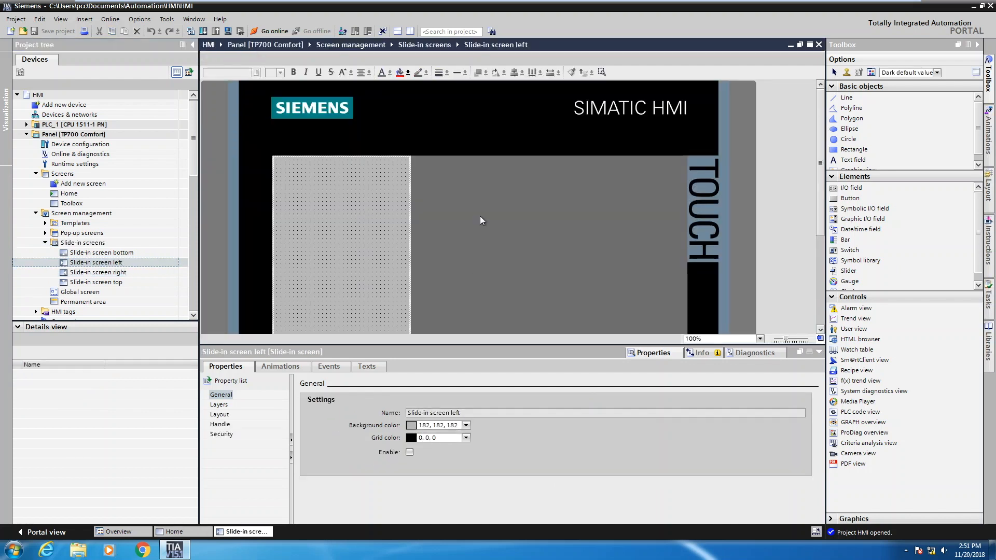
mouse_move(365, 226)
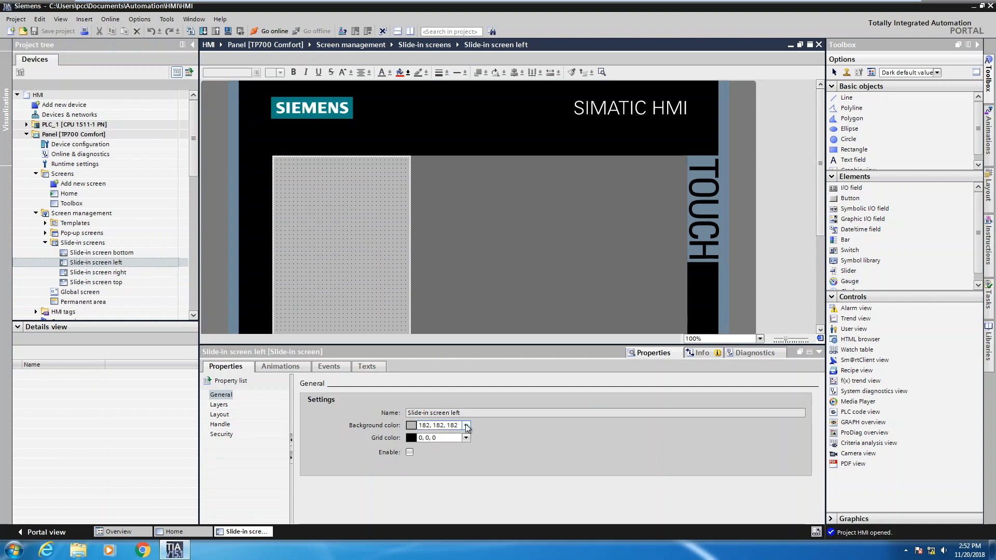
left_click(466, 425)
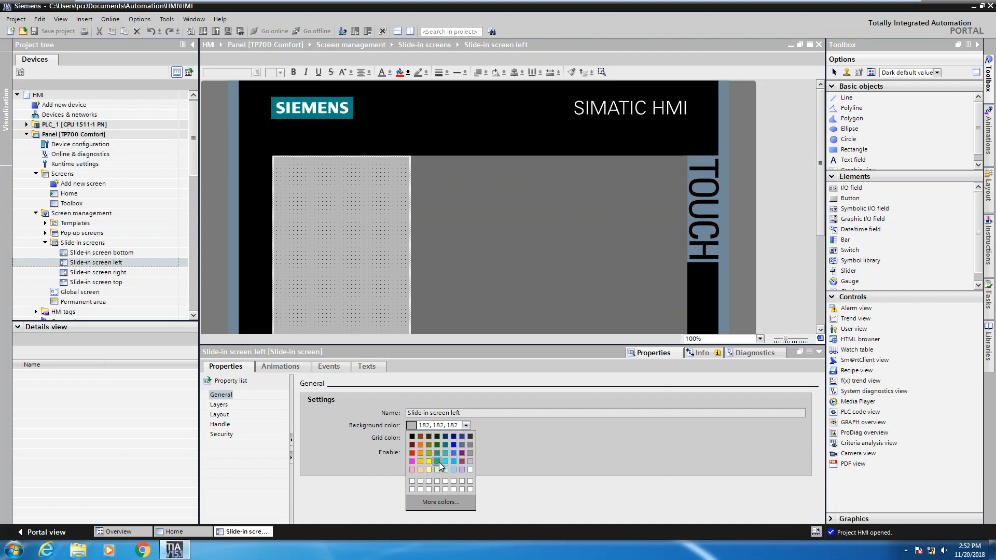
left_click(437, 461)
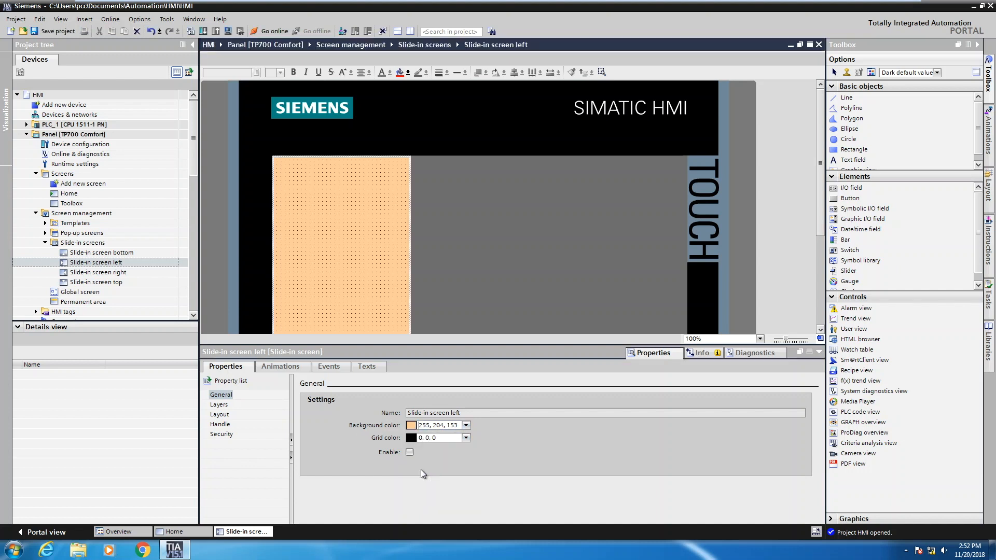
mouse_move(383, 396)
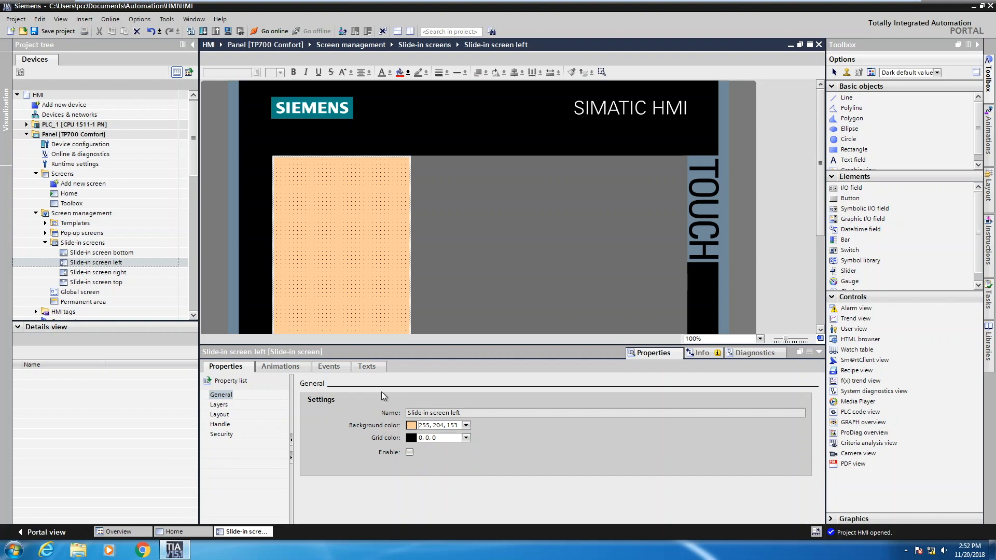
left_click(410, 452)
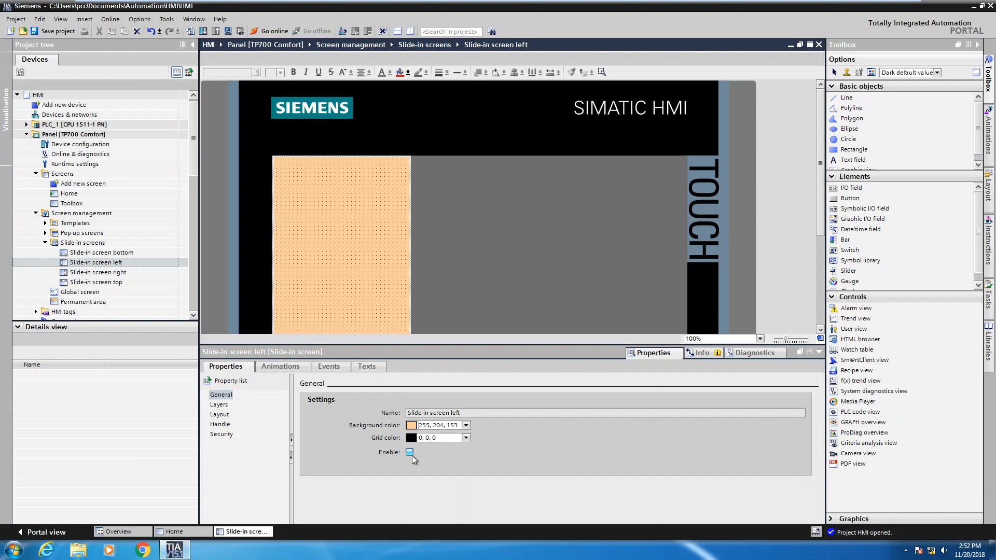
left_click(410, 452)
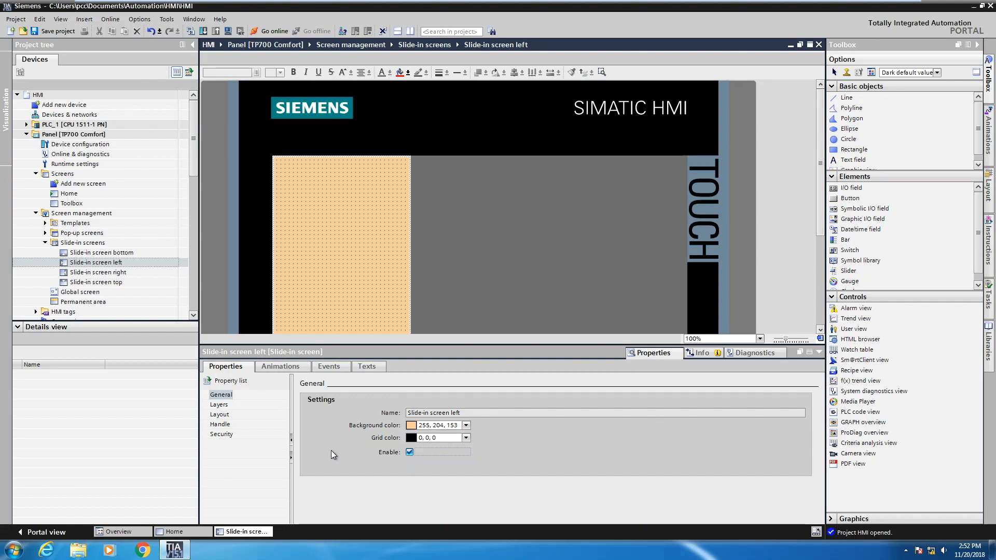
mouse_move(223, 424)
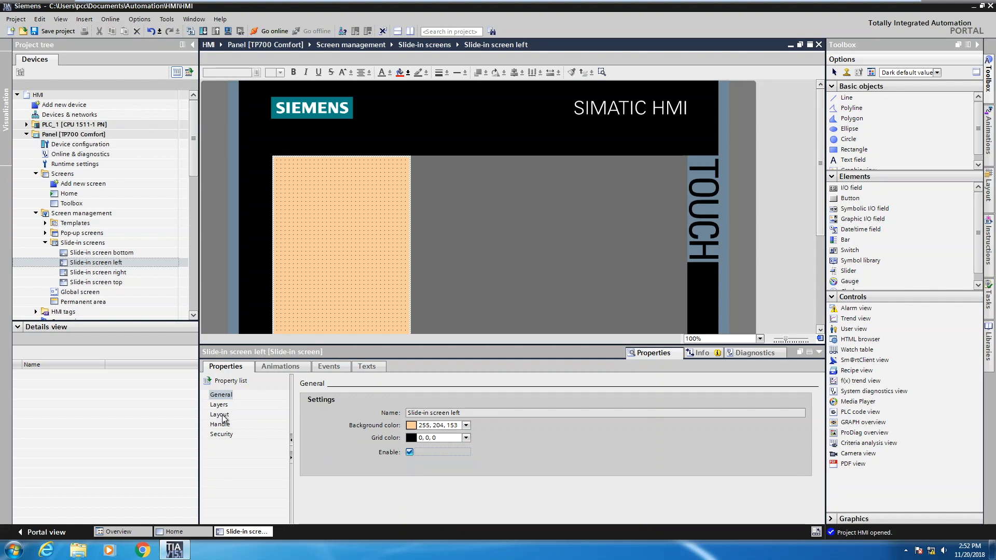
- Increase the left slide-in screen's layout width from 267 to 270, then show its Handle settings
left_click(219, 415)
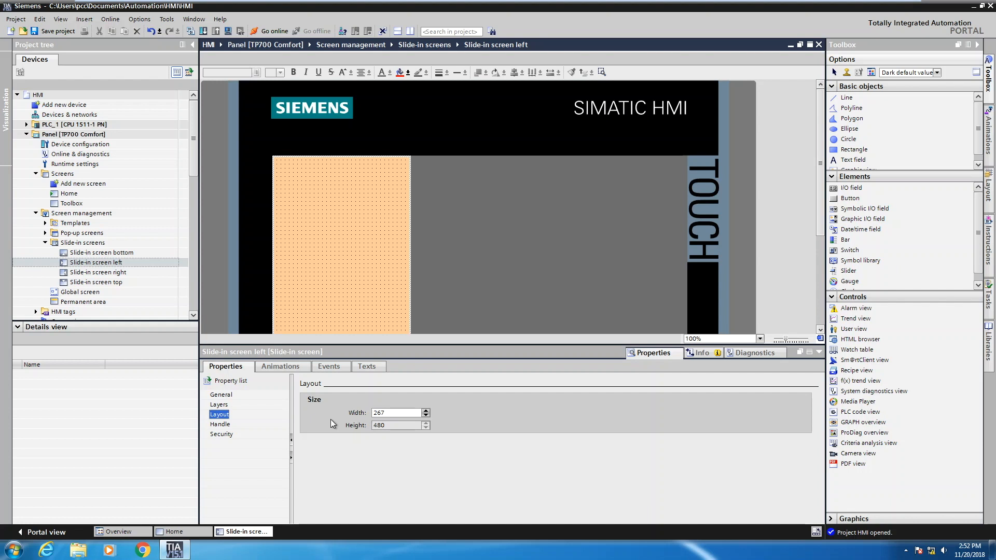
mouse_move(433, 416)
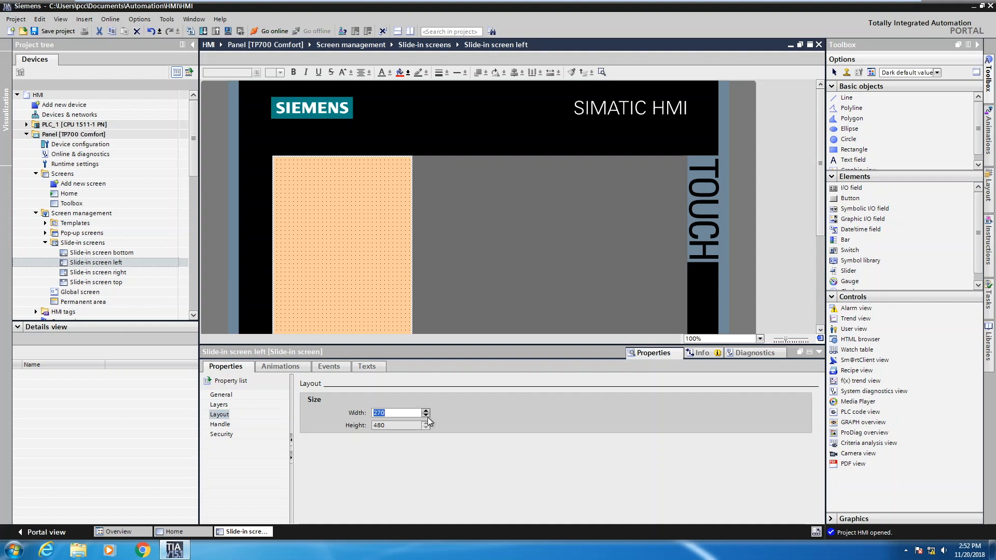
left_click(220, 423)
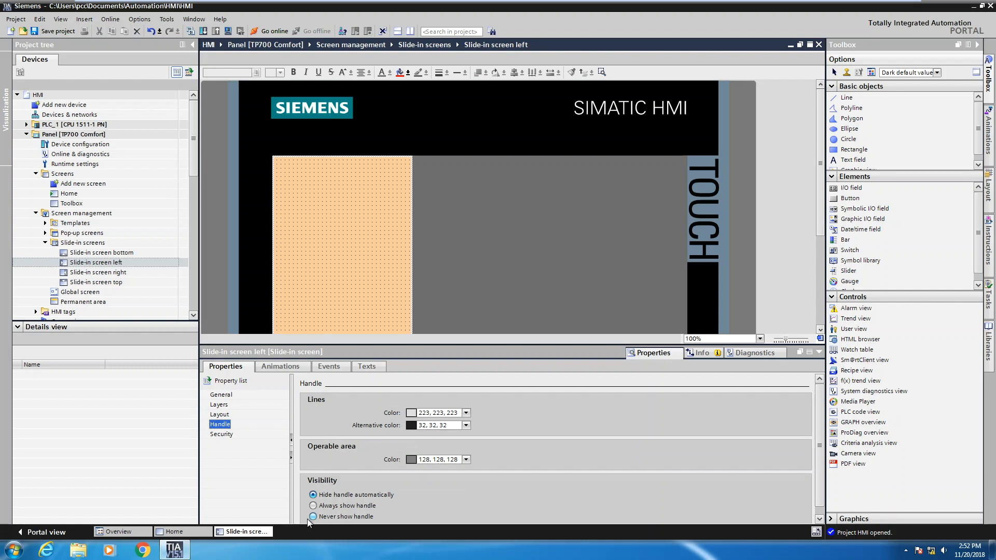
- Set the left slide-in screen's handle visibility to Never show handle
left_click(313, 517)
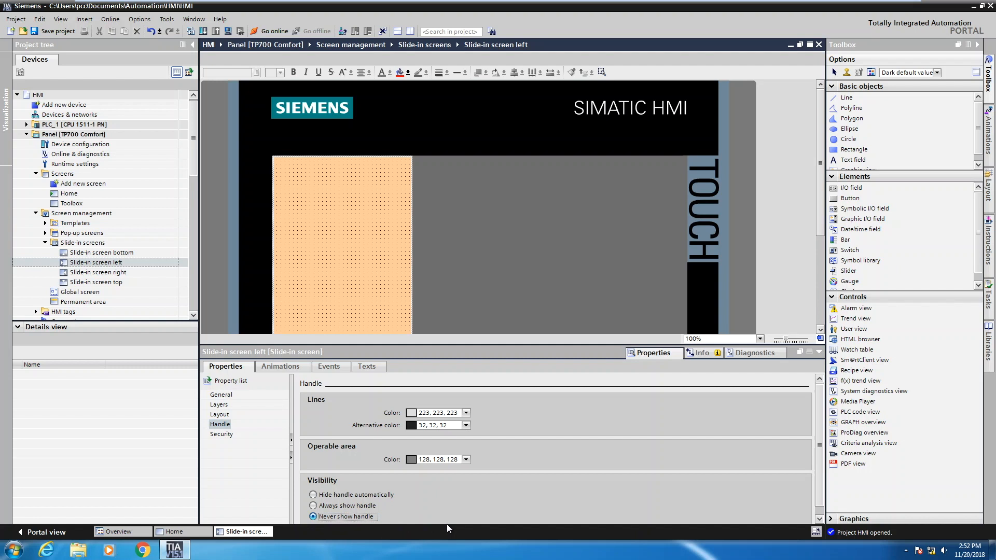
mouse_move(334, 233)
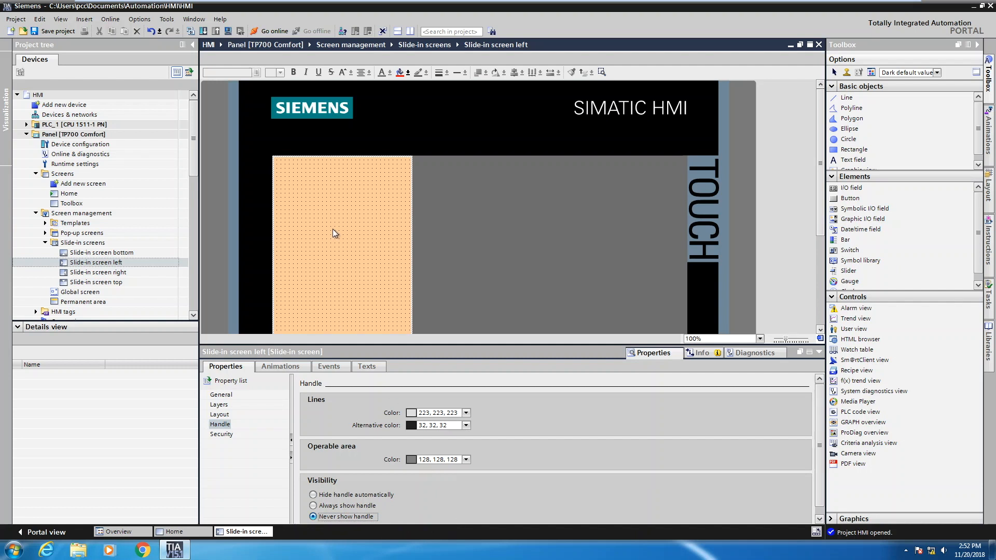
mouse_move(444, 309)
type("Slide in from")
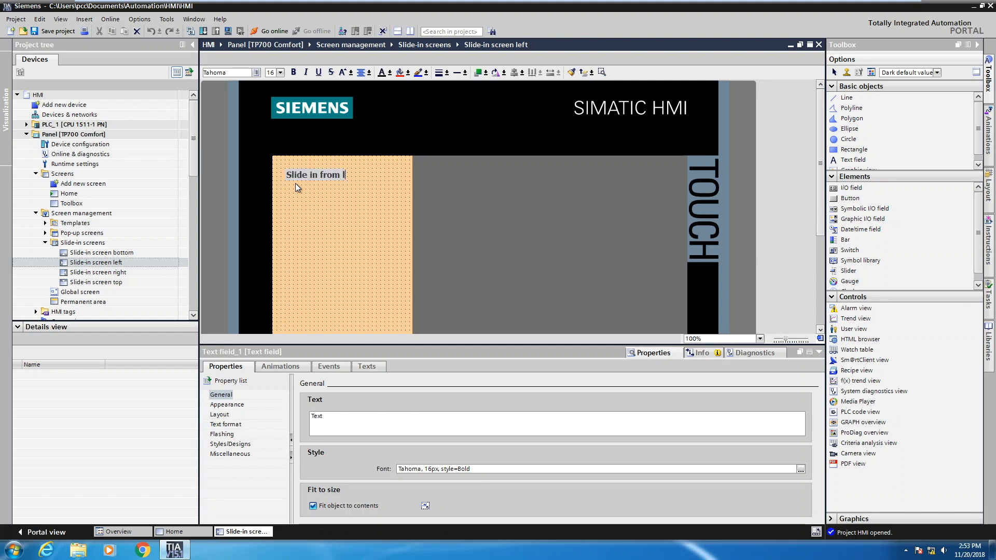
- Enter 'Slide in from left screen' as the bold title text field at the top
type("eft screen")
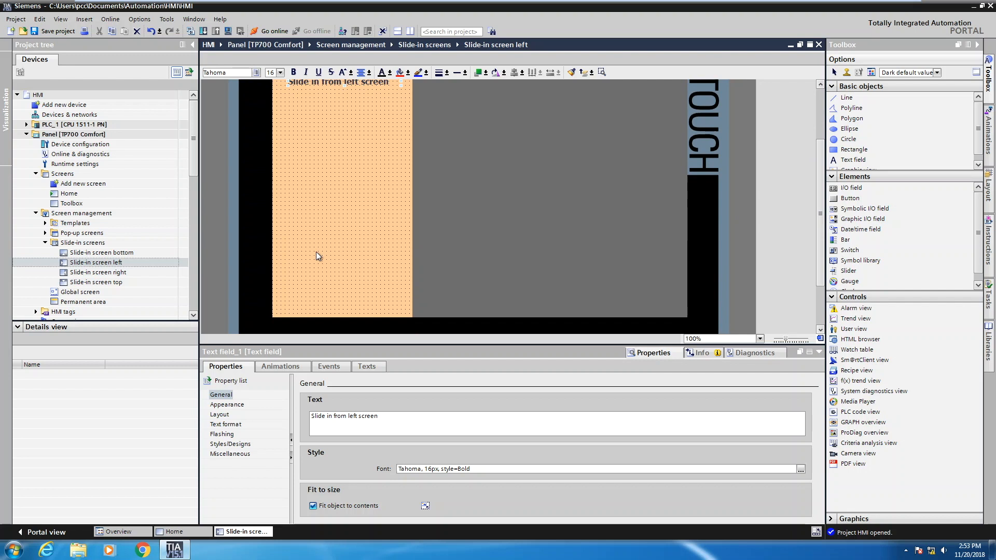
mouse_move(849, 199)
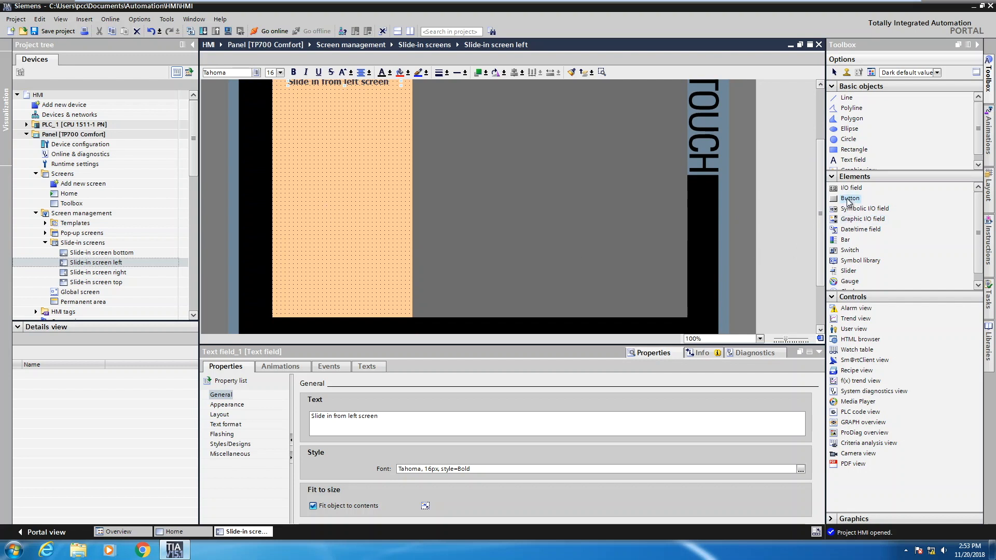
- Add a Close button and attach ShowSlideInScreen to its Press event
left_click(850, 198)
type("Close")
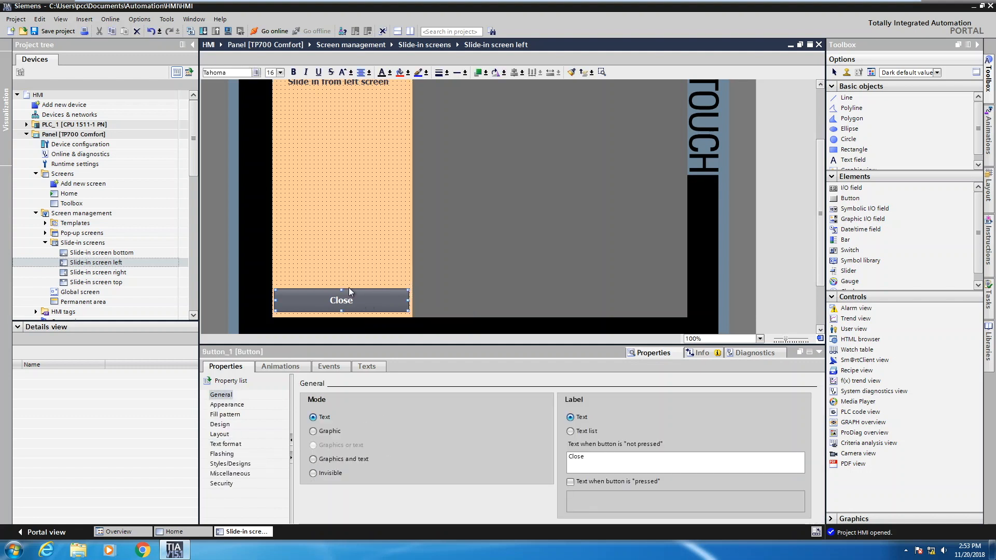
left_click(329, 367)
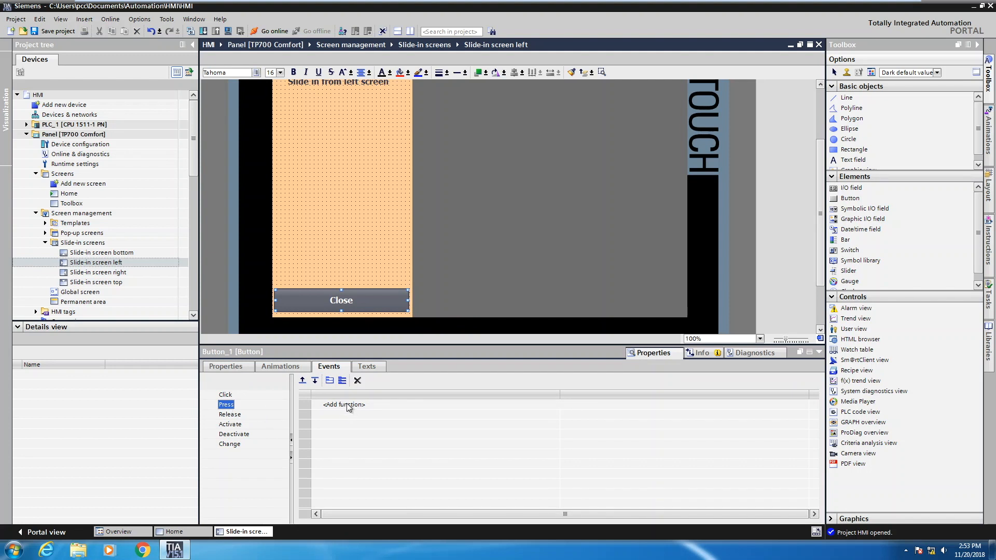
left_click(343, 405)
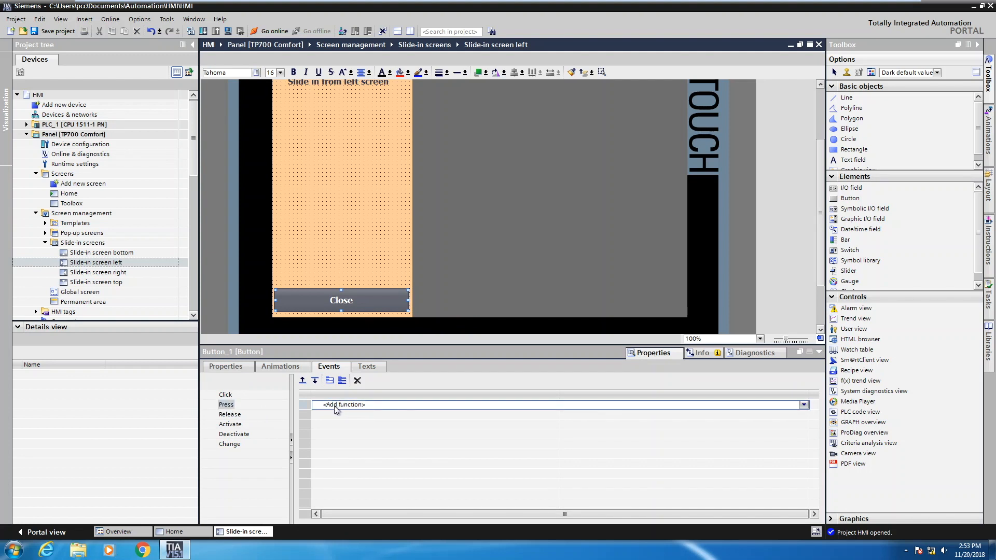
mouse_move(799, 406)
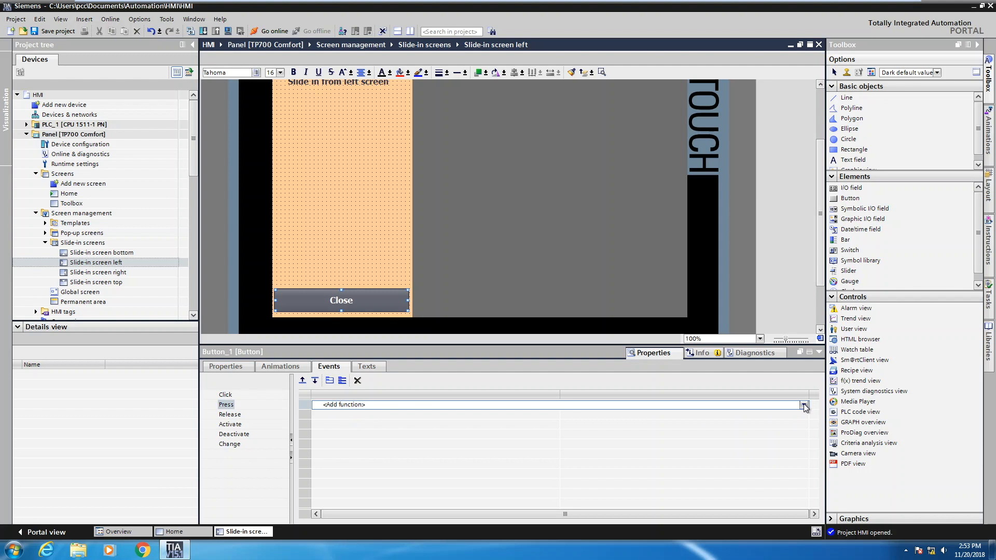
left_click(804, 405)
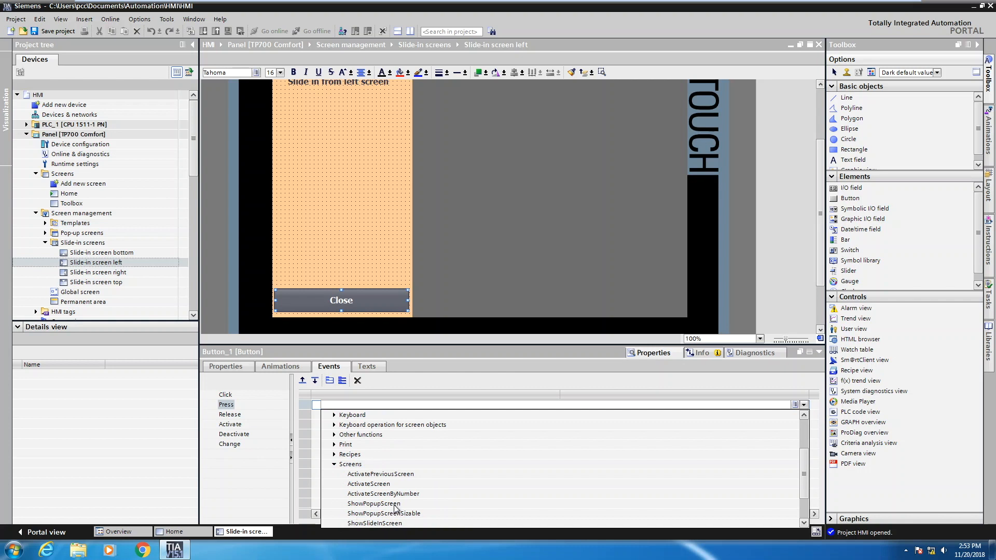
mouse_move(367, 529)
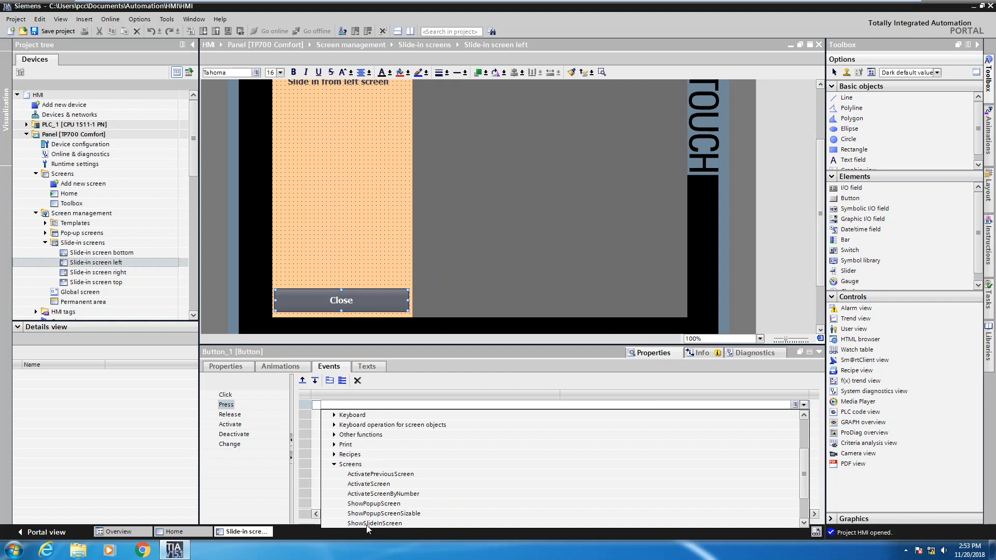
mouse_move(443, 501)
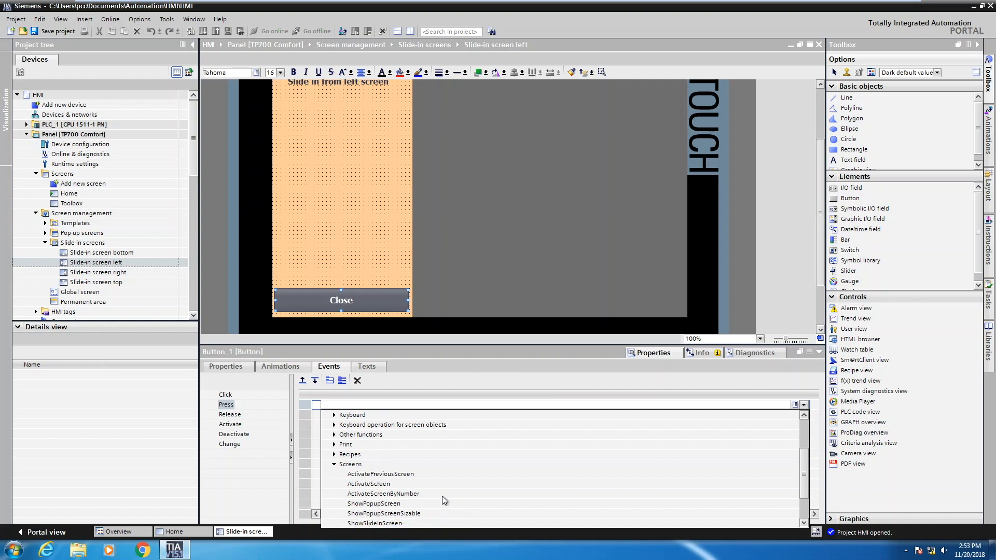
mouse_move(374, 523)
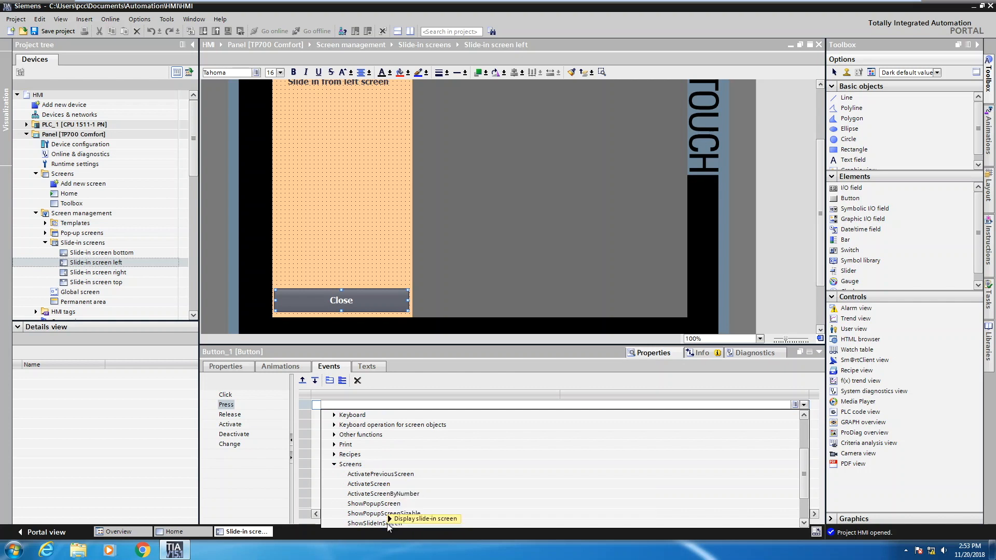
left_click(369, 524)
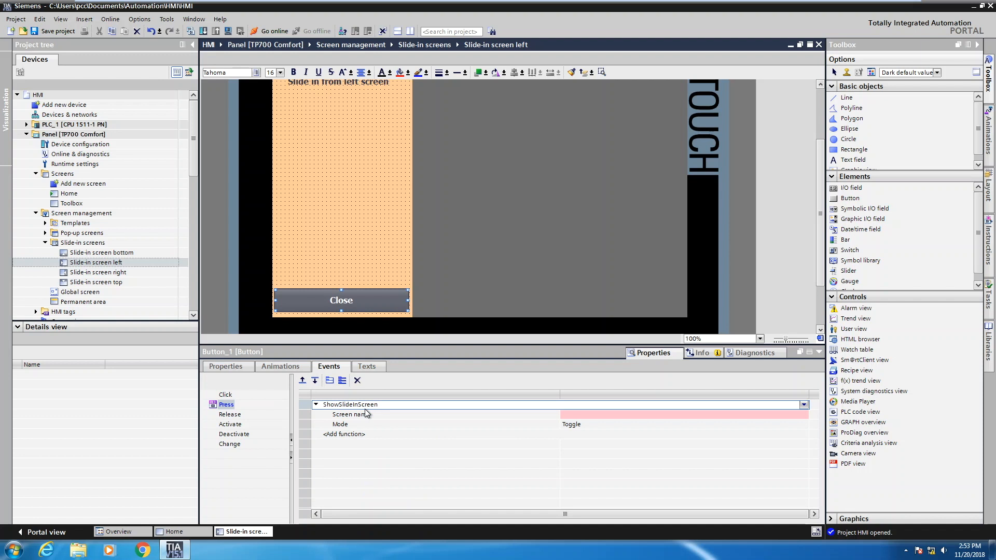
mouse_move(588, 420)
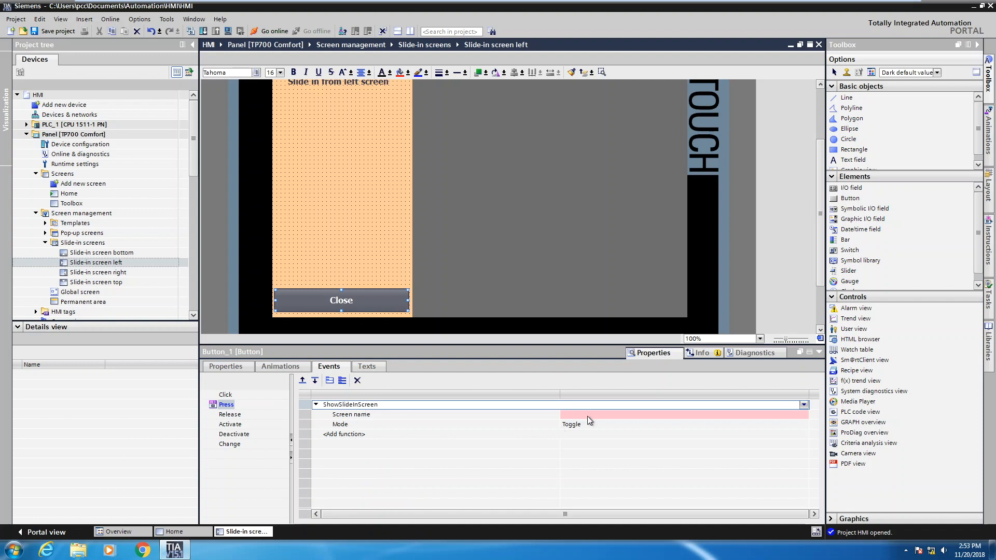
- Set ShowSlideInScreen's Screen name to 'Slide-in screen left' and Mode to Off
left_click(680, 414)
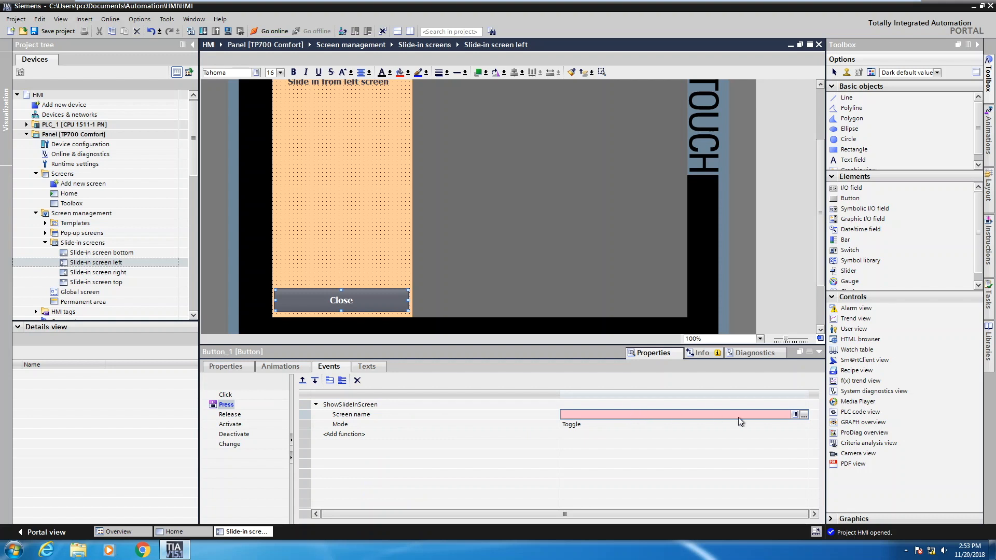
left_click(793, 414)
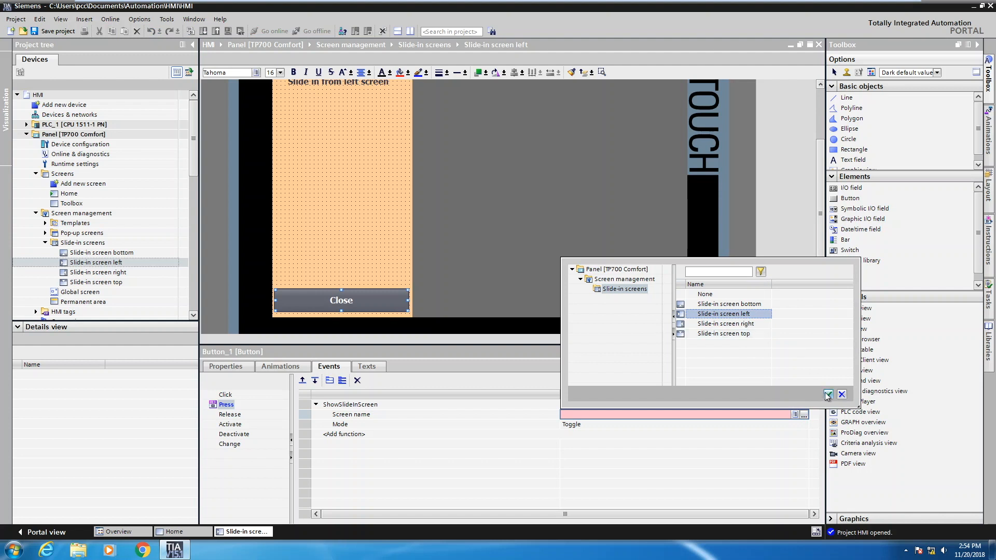
left_click(828, 394)
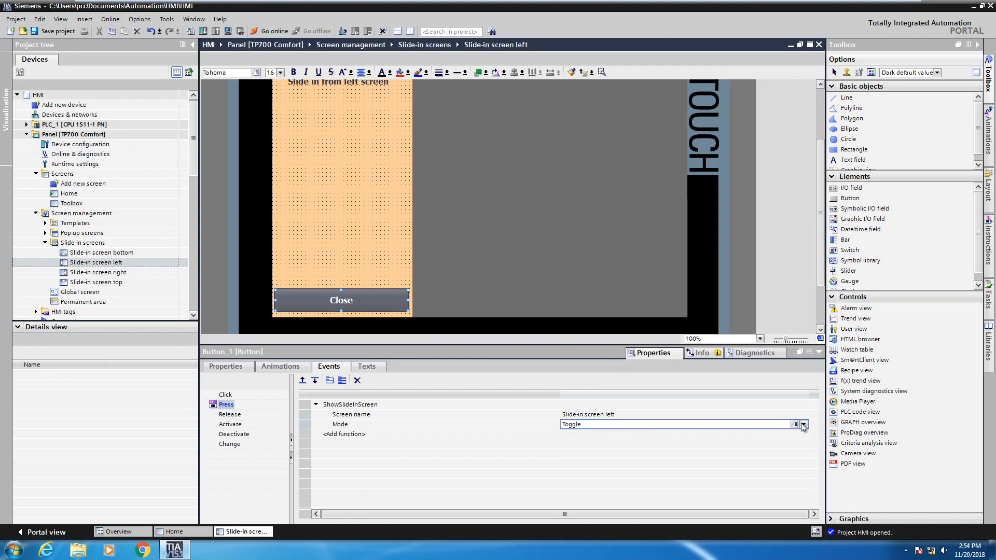
left_click(802, 424)
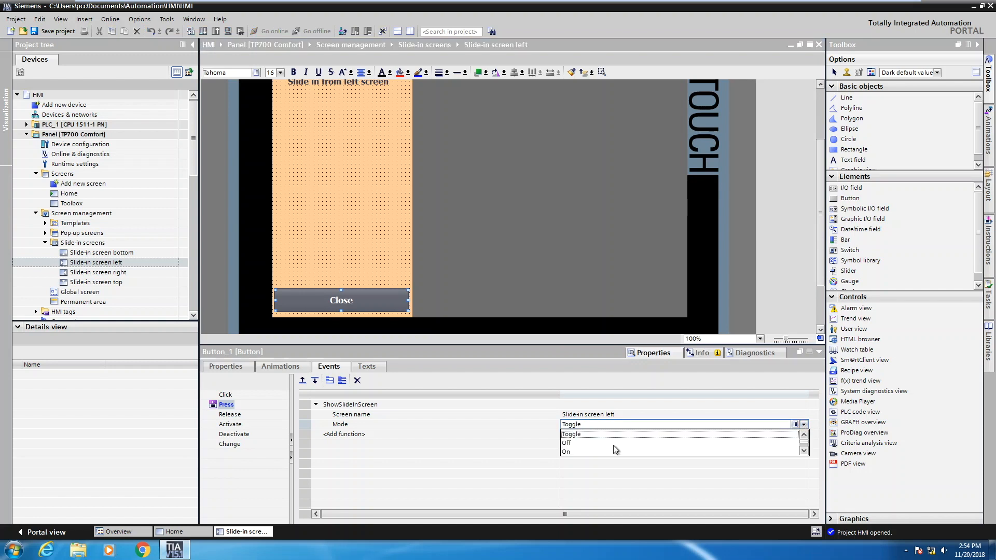
left_click(566, 443)
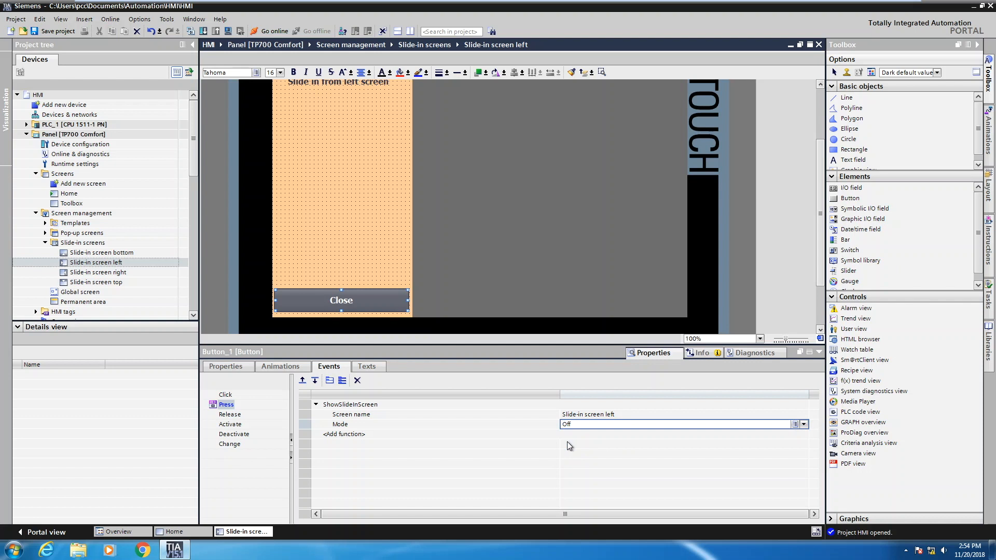
mouse_move(231, 425)
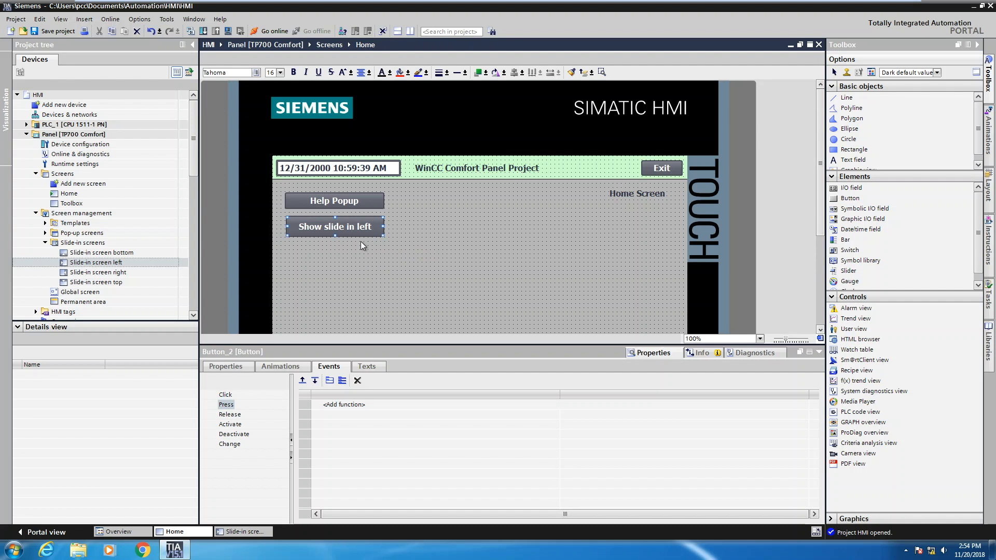
mouse_move(339, 227)
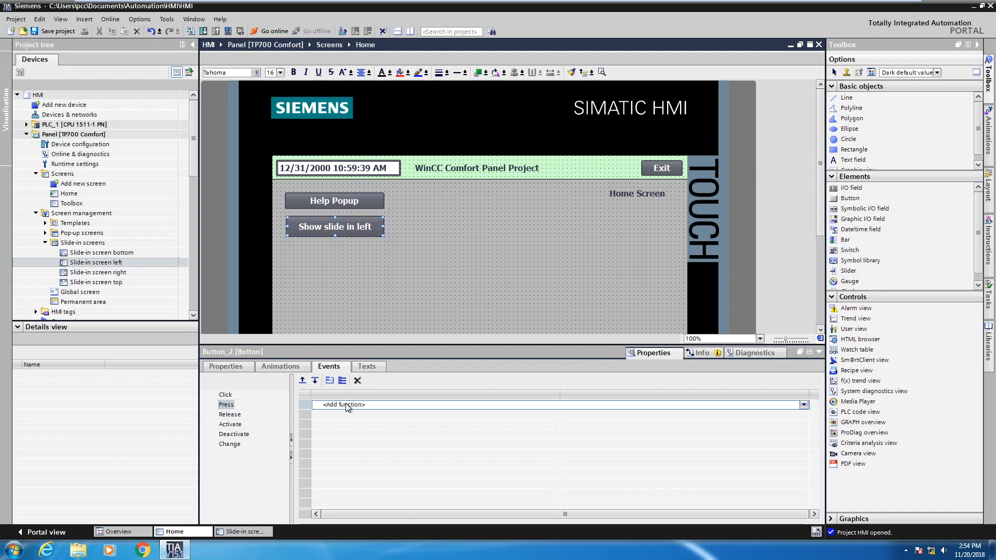
- Add ShowSlideInScreen to the Press event, targeting 'Slide-in screen left' with Mode On
type("shows")
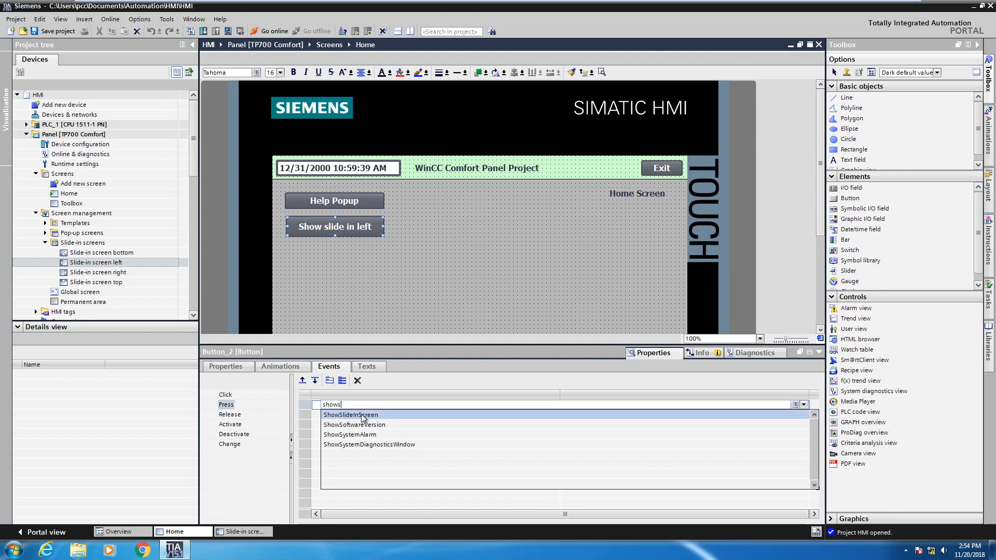
left_click(351, 415)
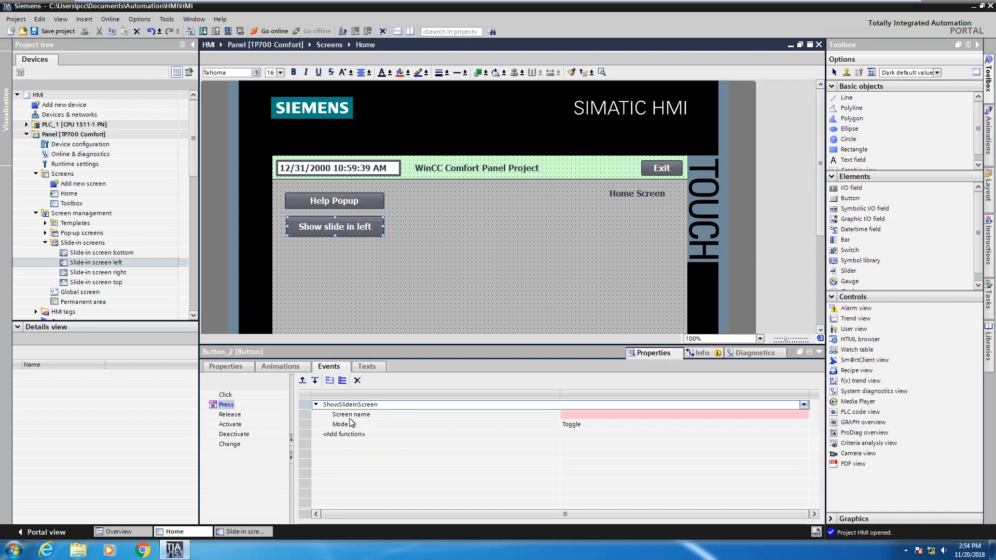
mouse_move(602, 423)
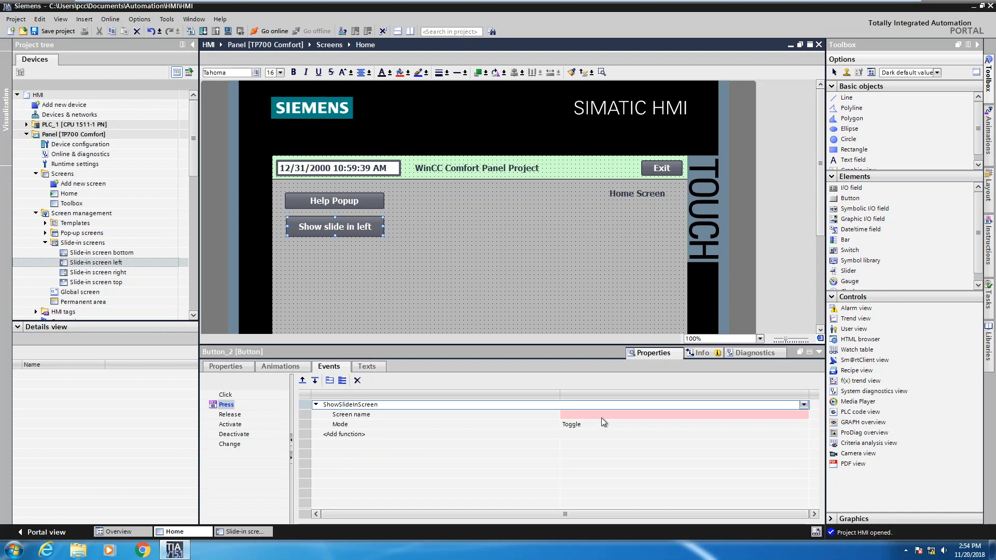
left_click(677, 414)
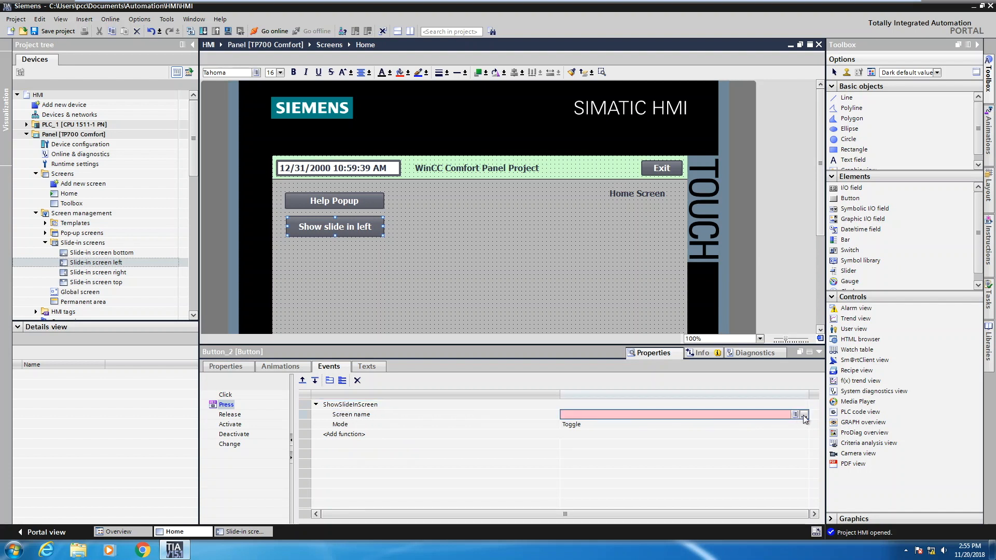
left_click(804, 416)
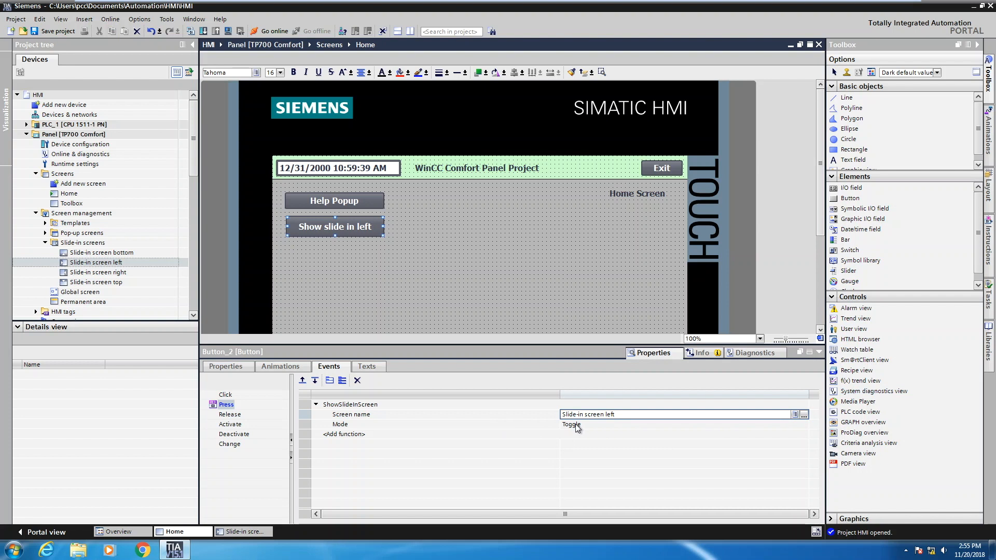
left_click(803, 425)
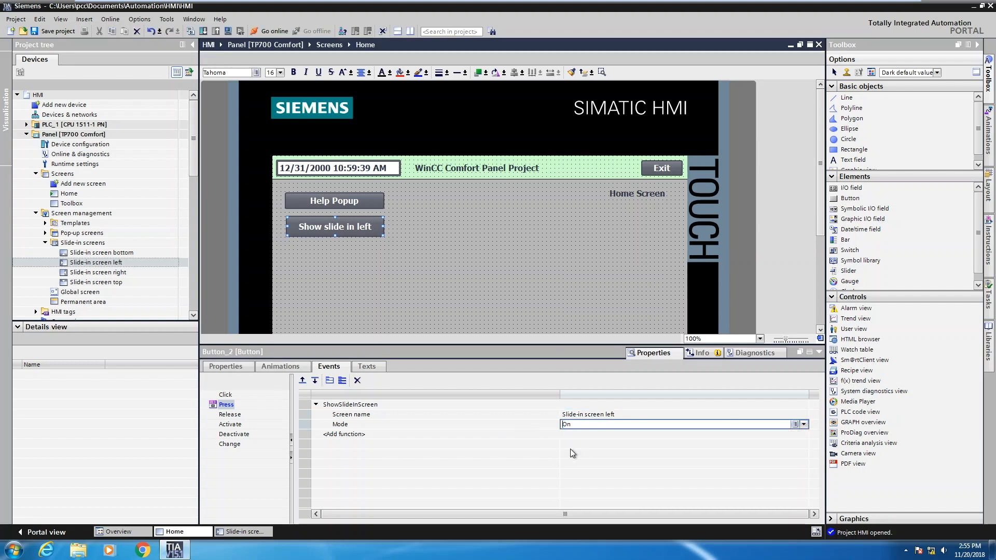
mouse_move(575, 461)
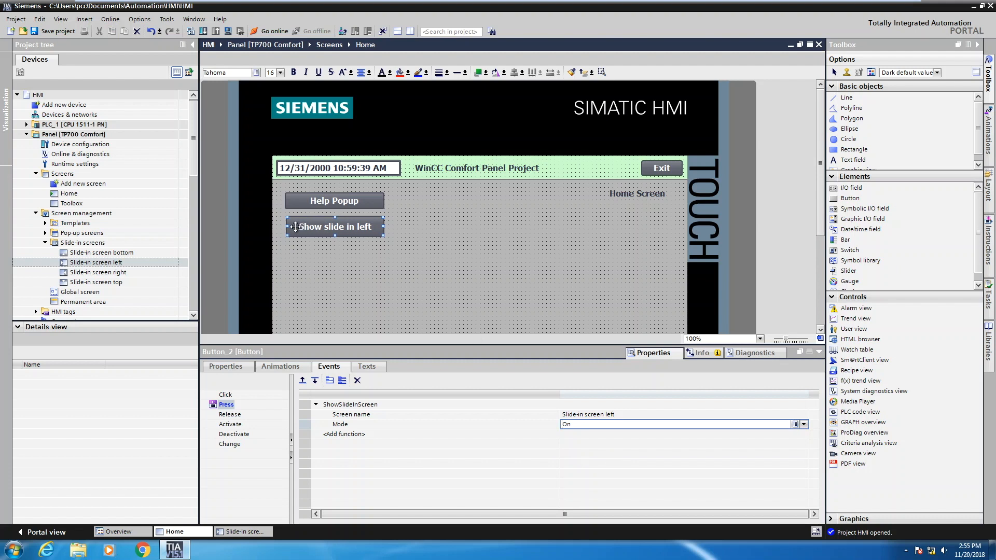
mouse_move(410, 258)
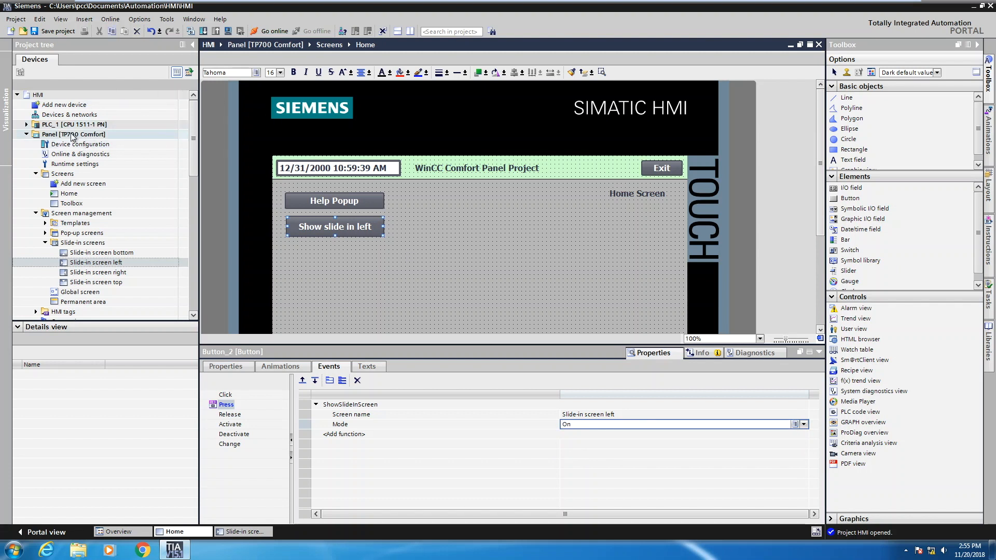
- Select the Panel device, save the project, and start runtime simulation
left_click(73, 134)
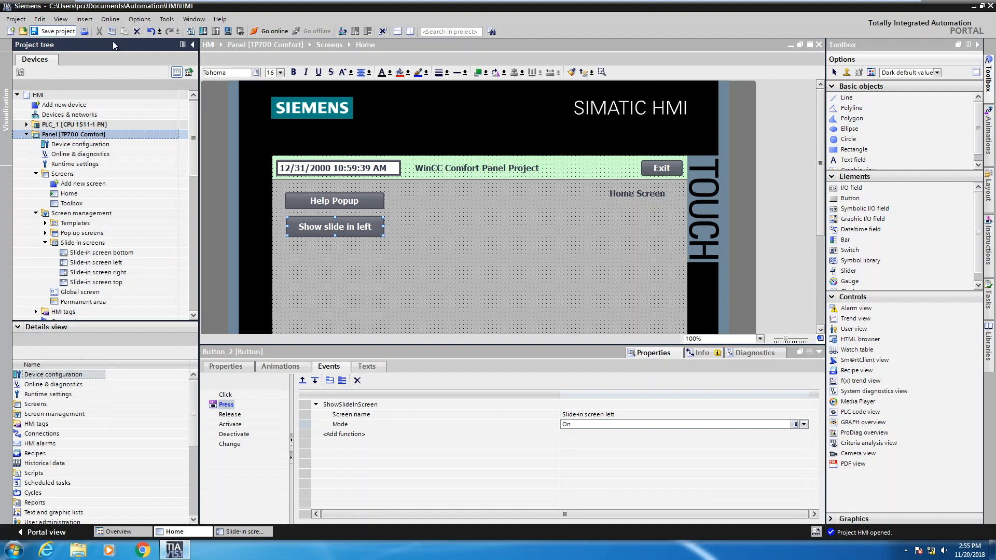
left_click(57, 31)
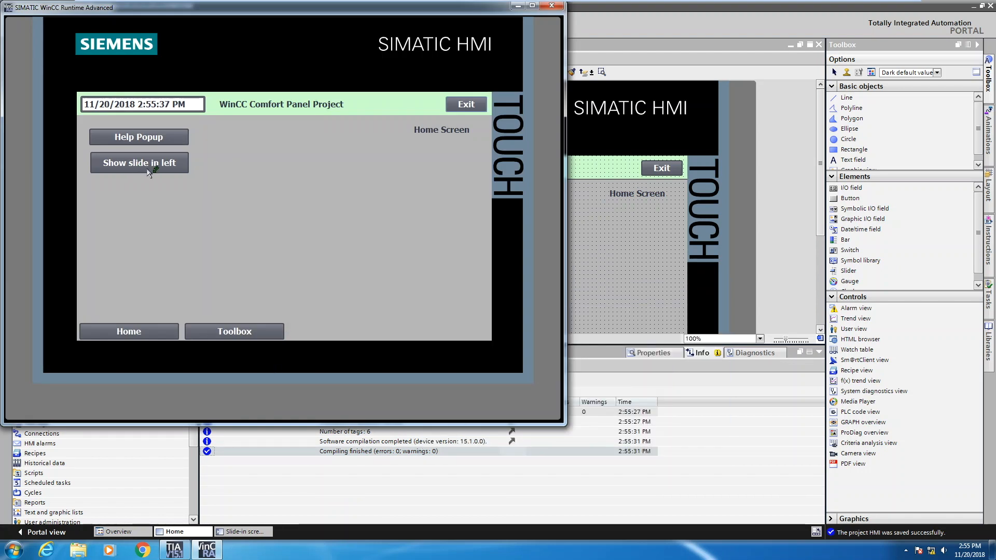
left_click(138, 163)
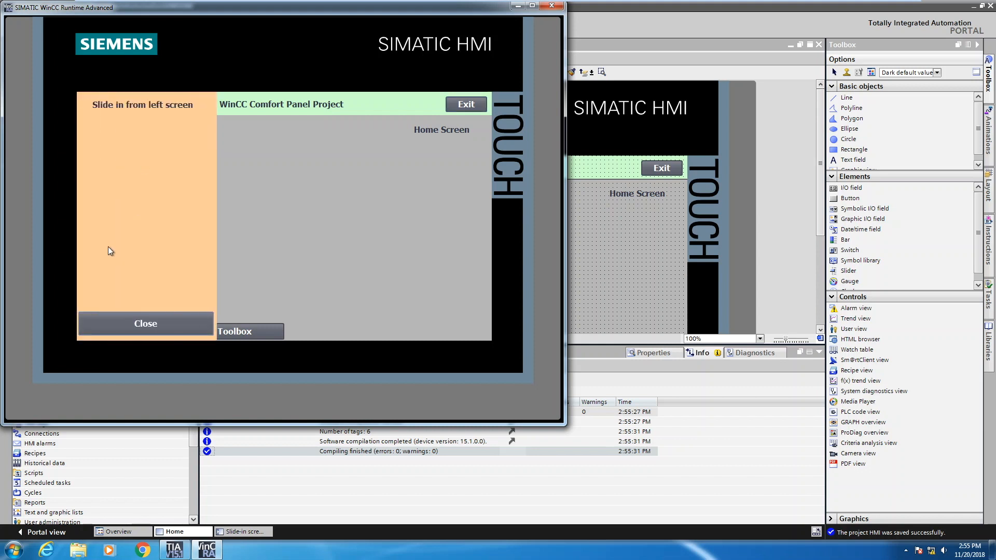
mouse_move(243, 254)
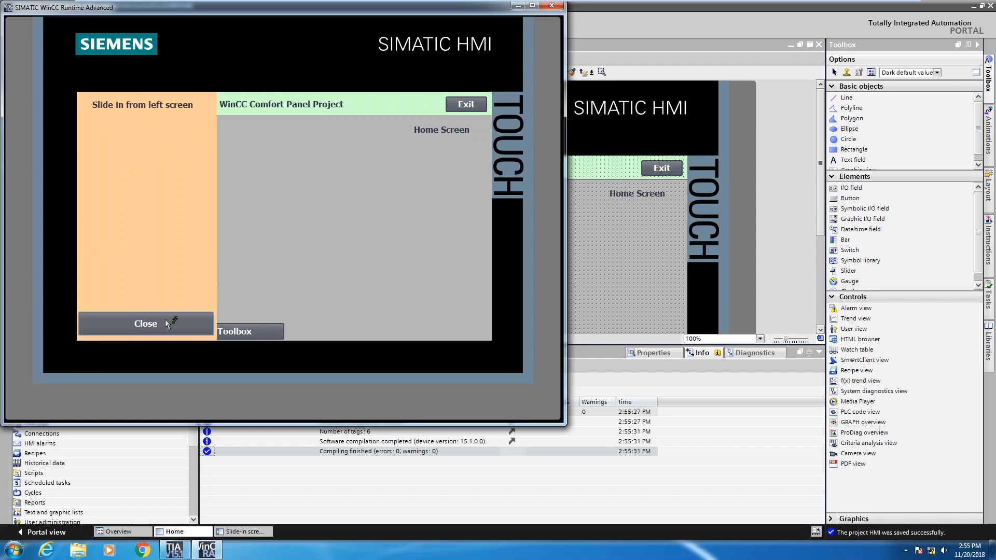
left_click(145, 323)
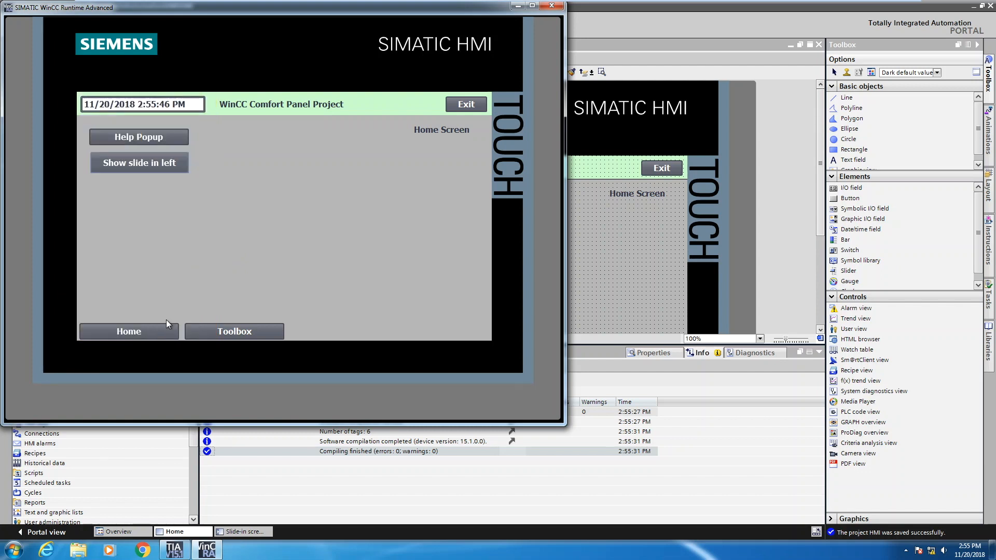